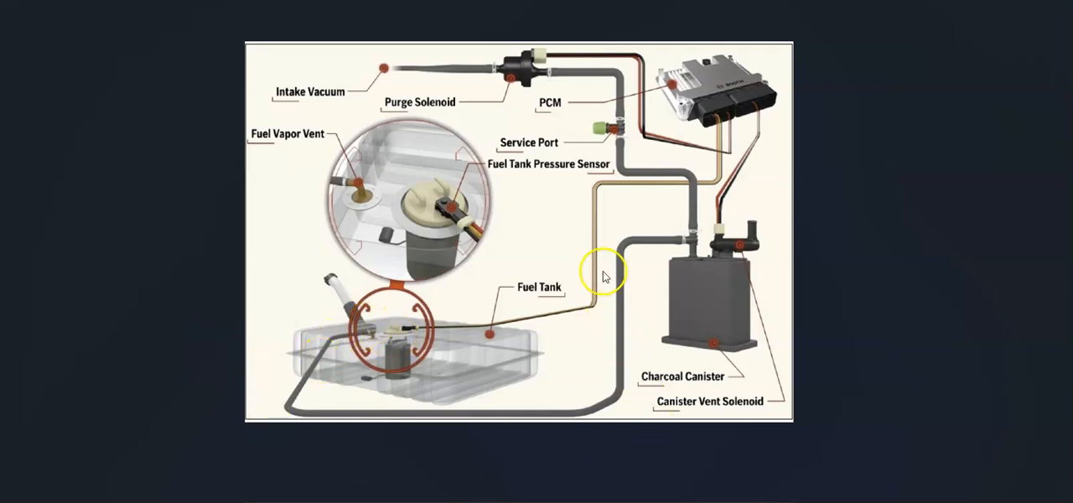
pyautogui.moveTo(708, 315)
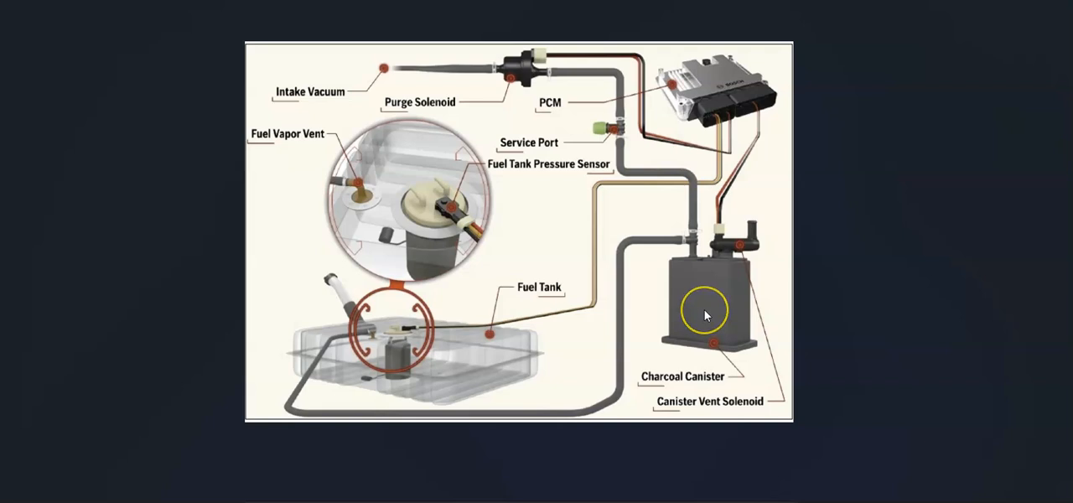
pyautogui.moveTo(708, 231)
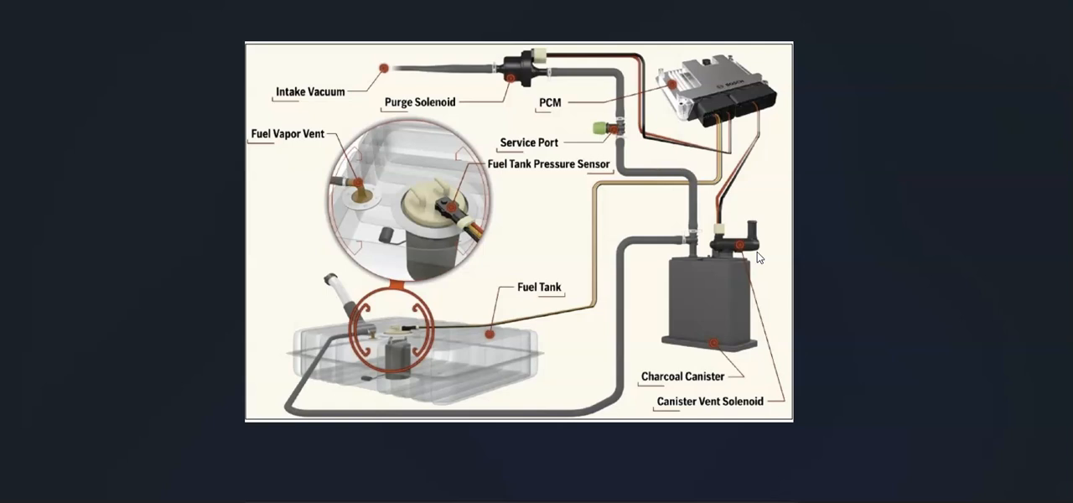
pyautogui.moveTo(662, 311)
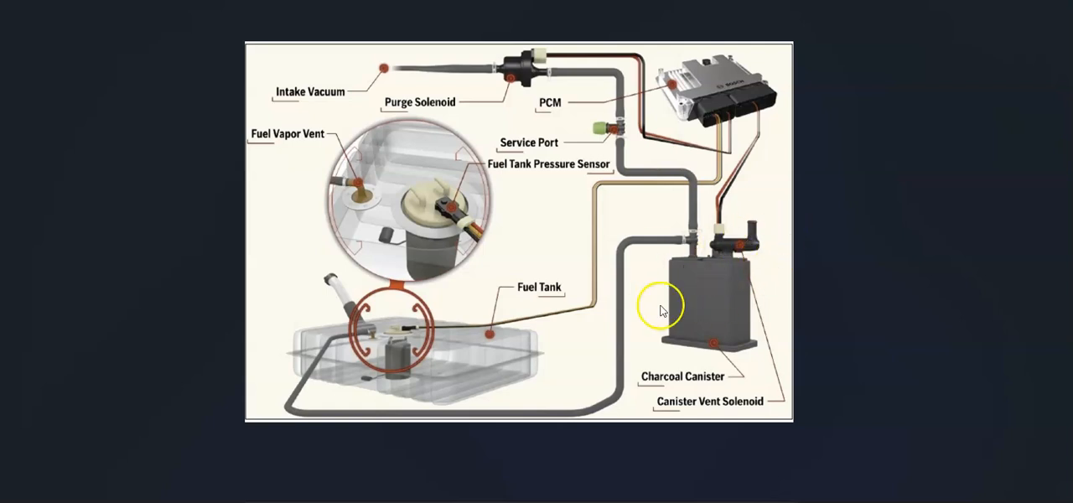
pyautogui.moveTo(696, 268)
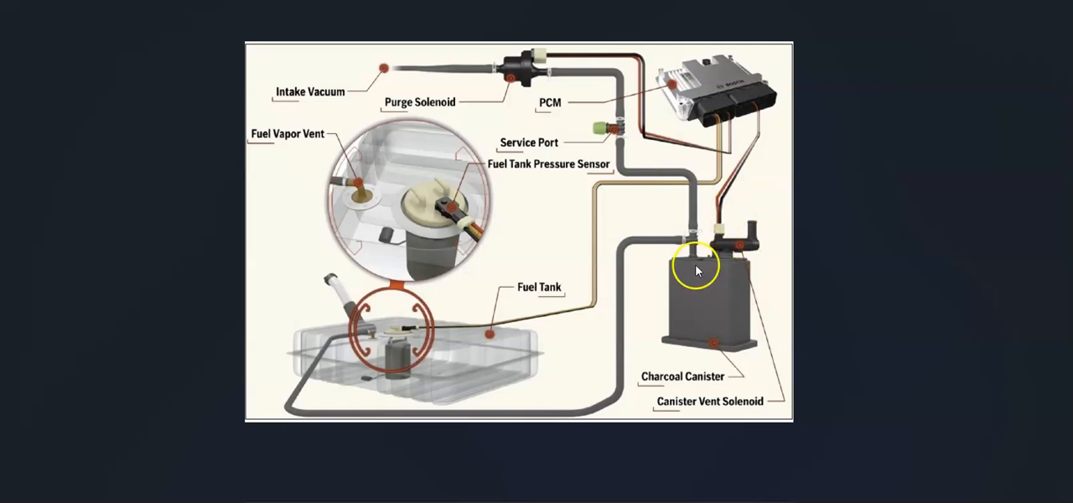
pyautogui.moveTo(618, 184)
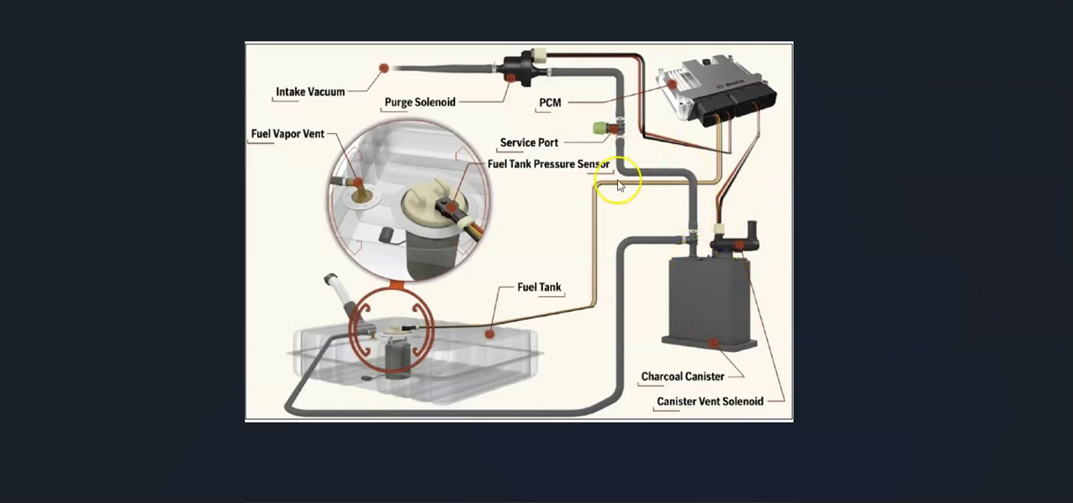
pyautogui.moveTo(550, 90)
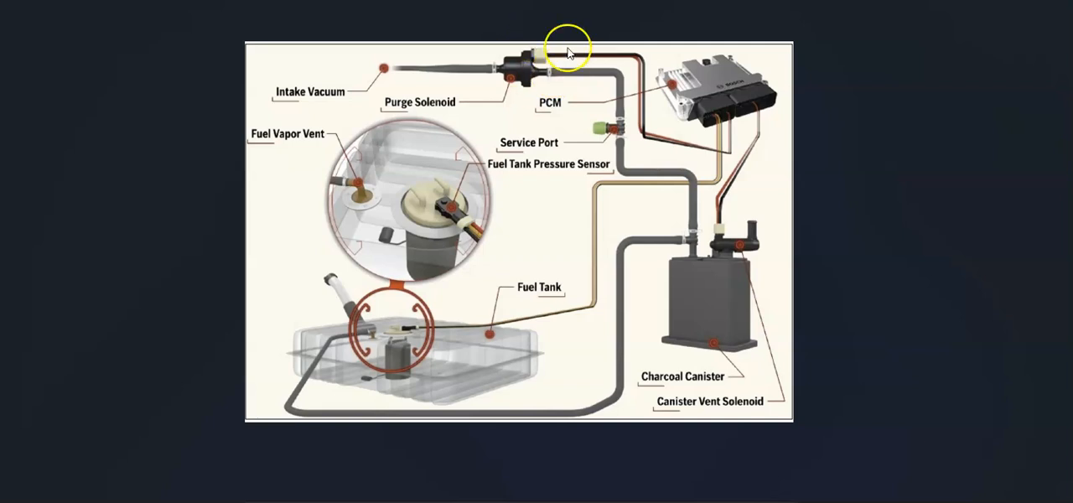
pyautogui.moveTo(506, 176)
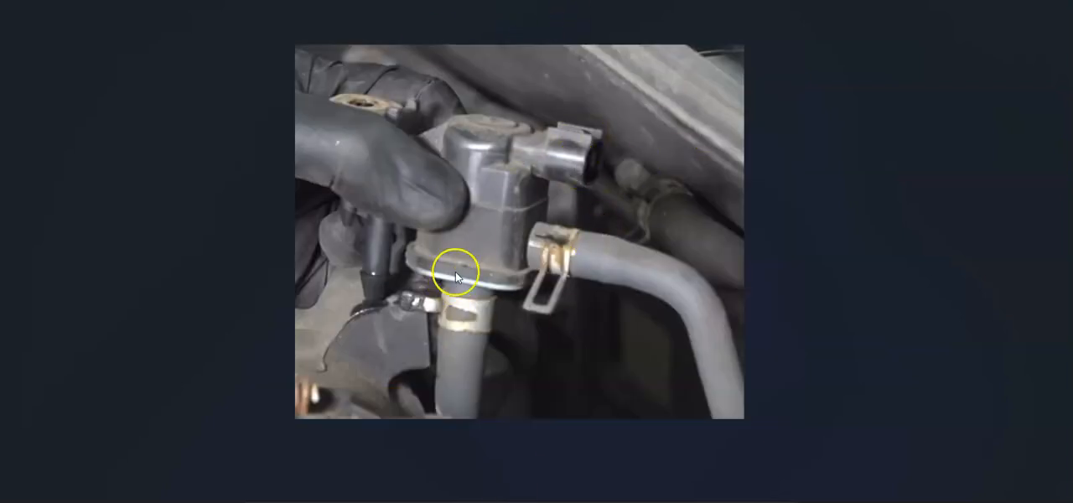
pyautogui.moveTo(671, 171)
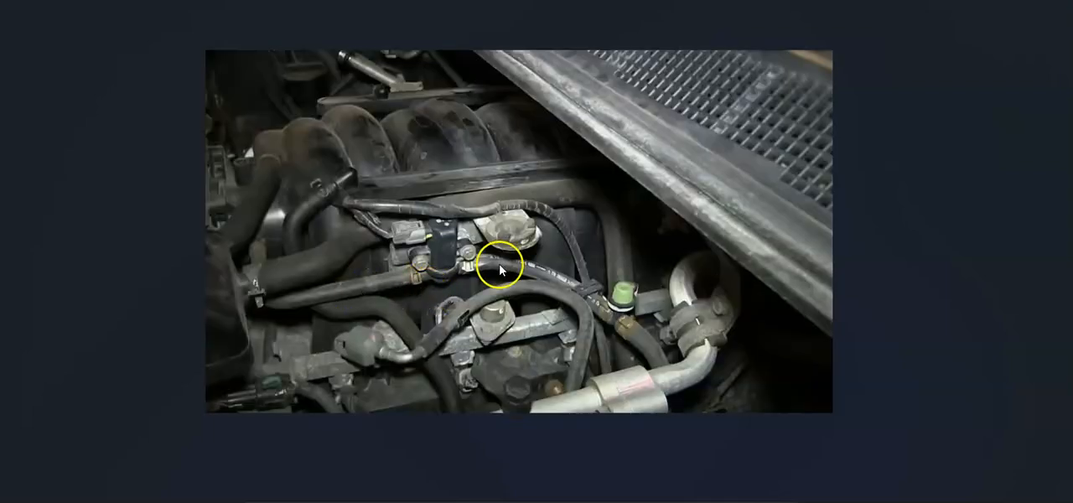
pyautogui.moveTo(419, 233)
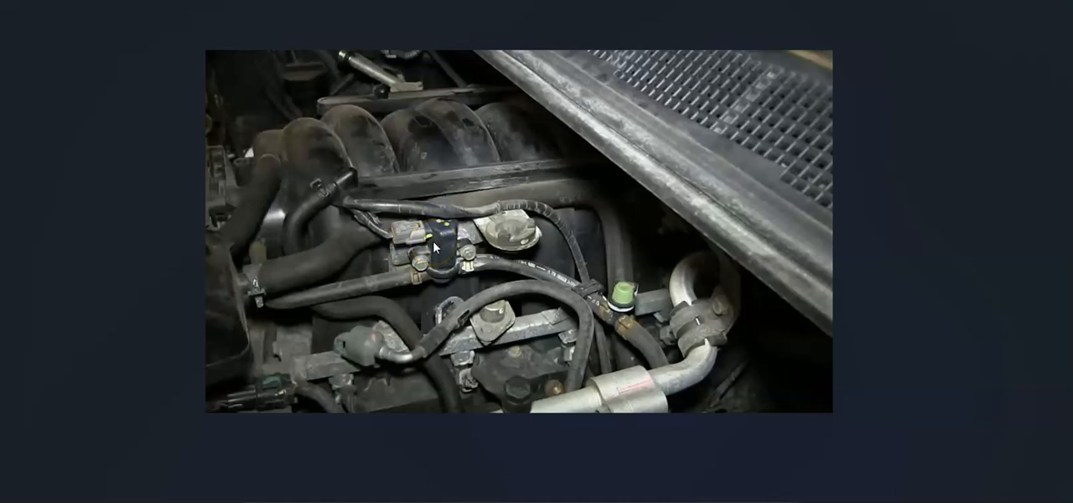
pyautogui.moveTo(429, 245)
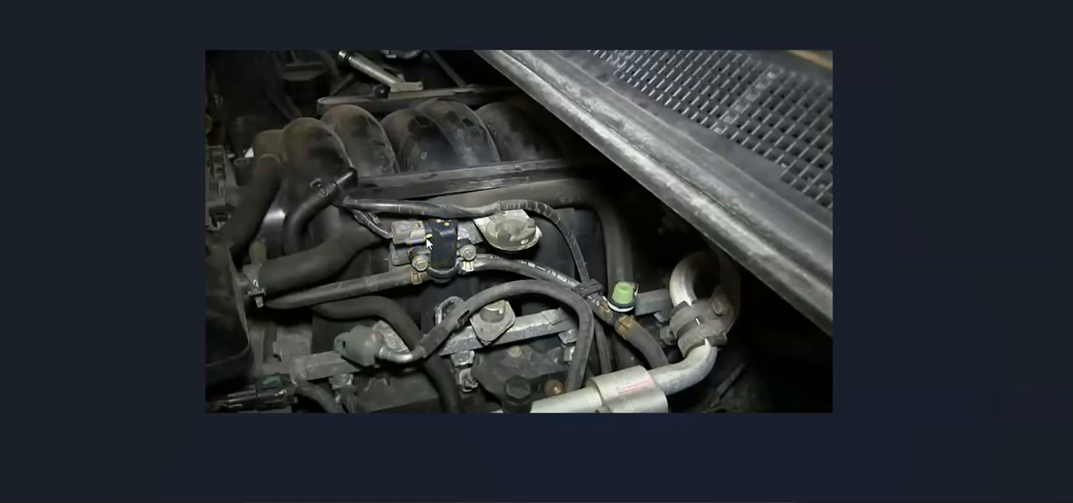
# - Advance the slideshow from the evap diagram to the purge valve and engine-bay hose photos
pyautogui.click(446, 249)
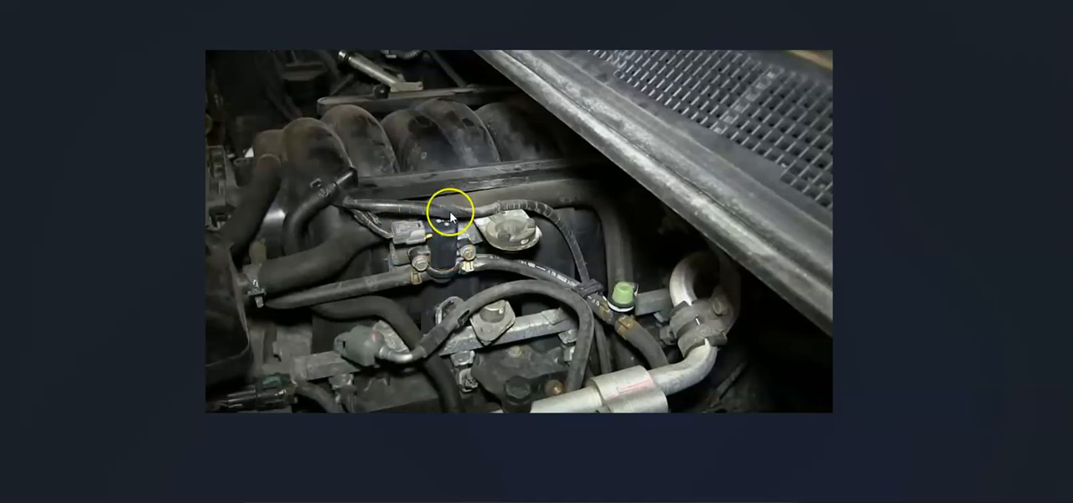
pyautogui.moveTo(463, 252)
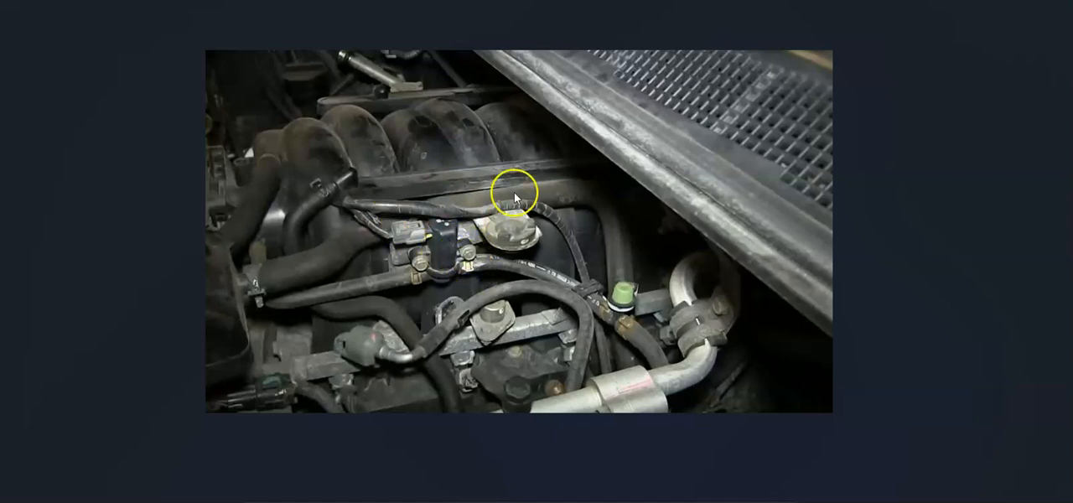
pyautogui.moveTo(507, 277)
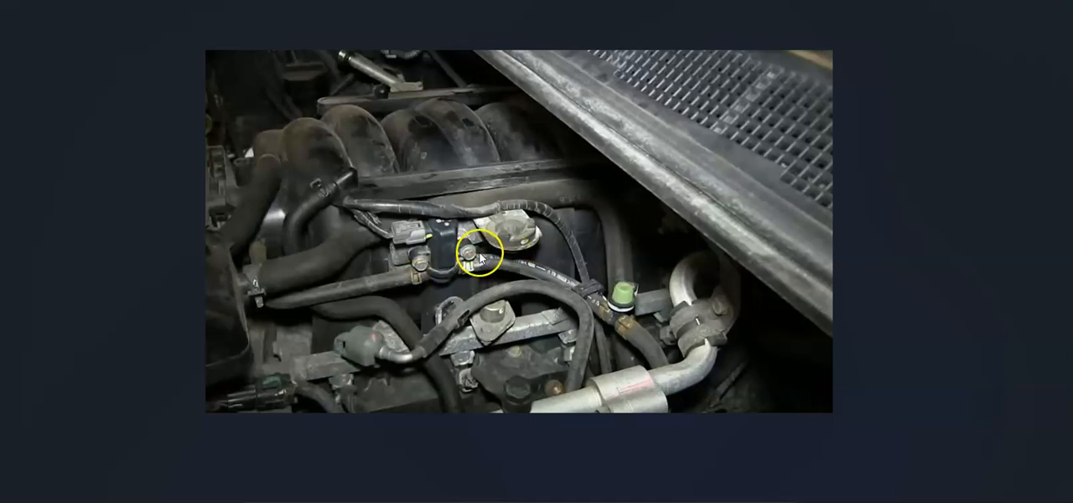
pyautogui.moveTo(436, 277)
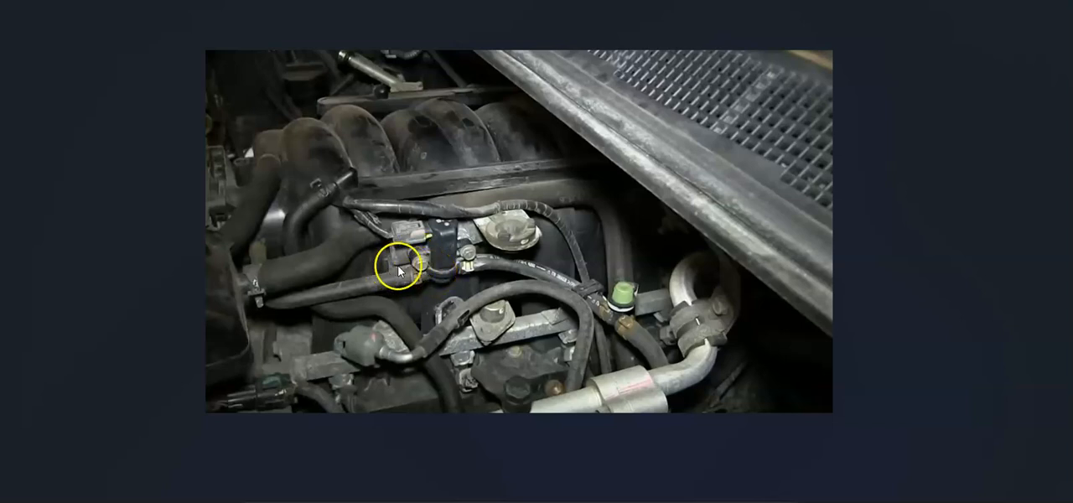
pyautogui.moveTo(471, 248)
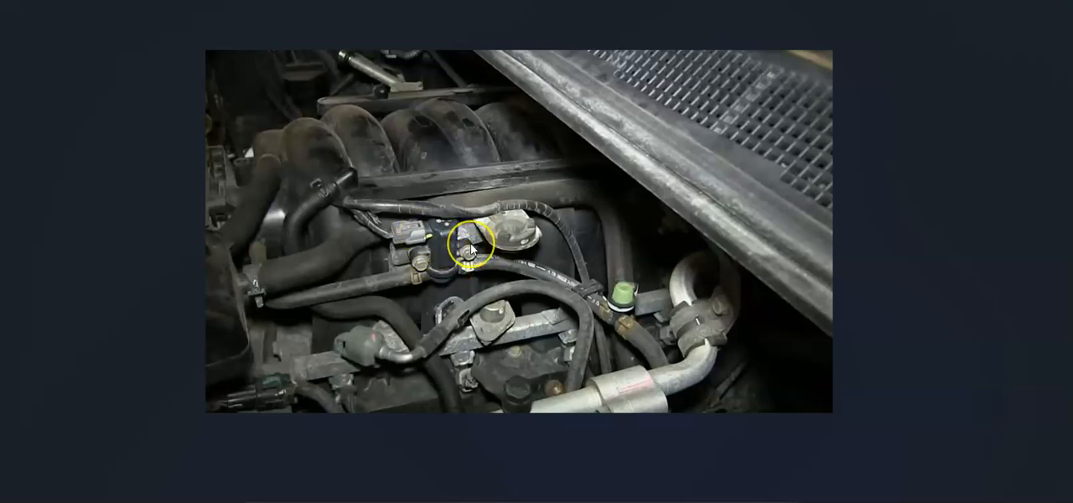
pyautogui.moveTo(540, 277)
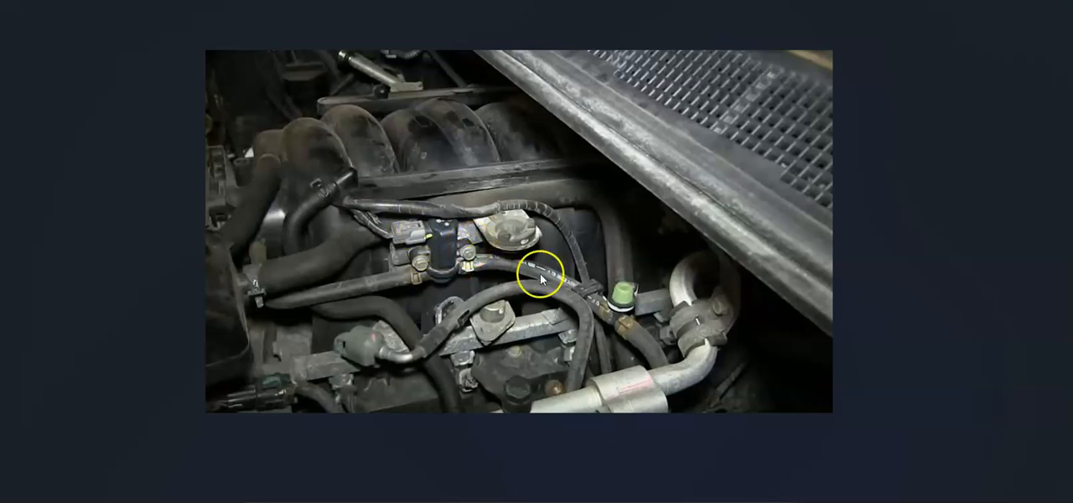
pyautogui.moveTo(372, 265)
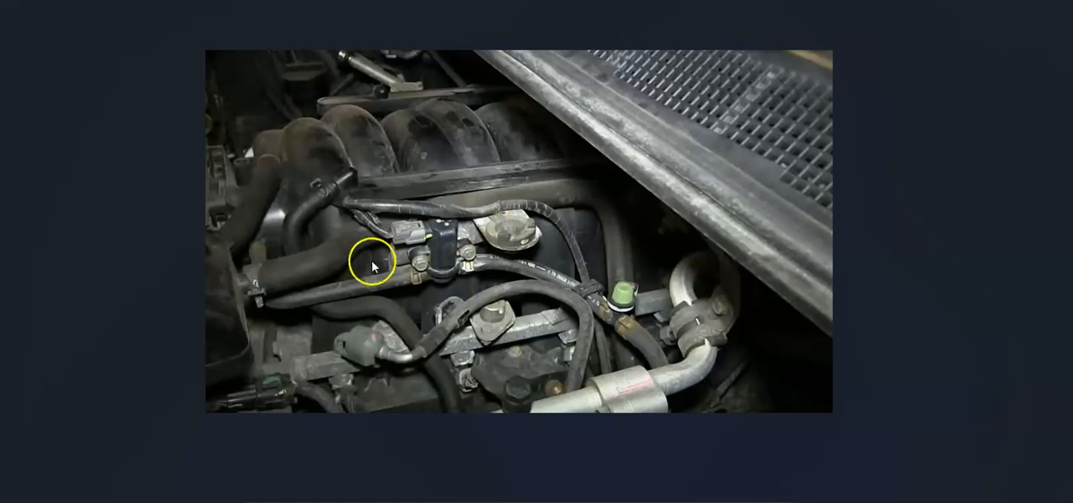
pyautogui.moveTo(446, 281)
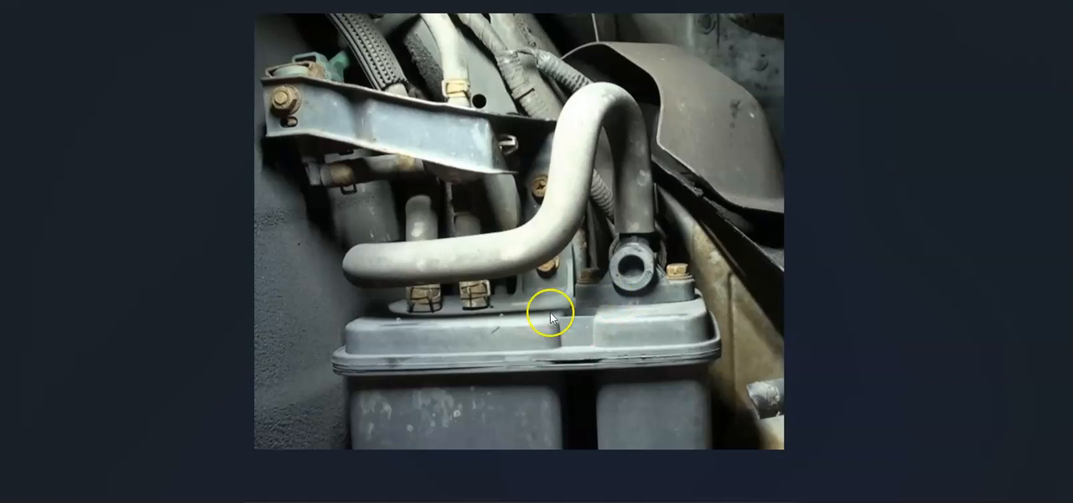
pyautogui.moveTo(621, 312)
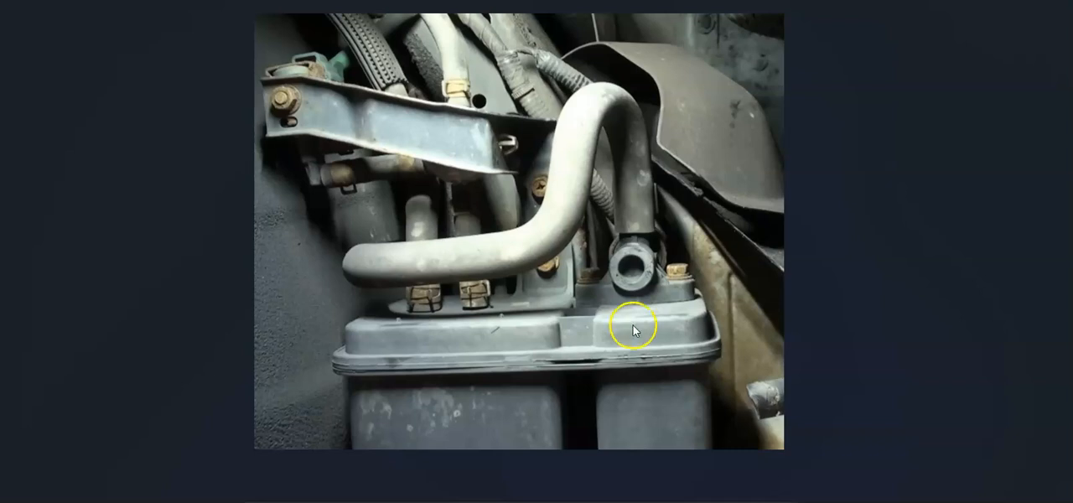
pyautogui.moveTo(746, 245)
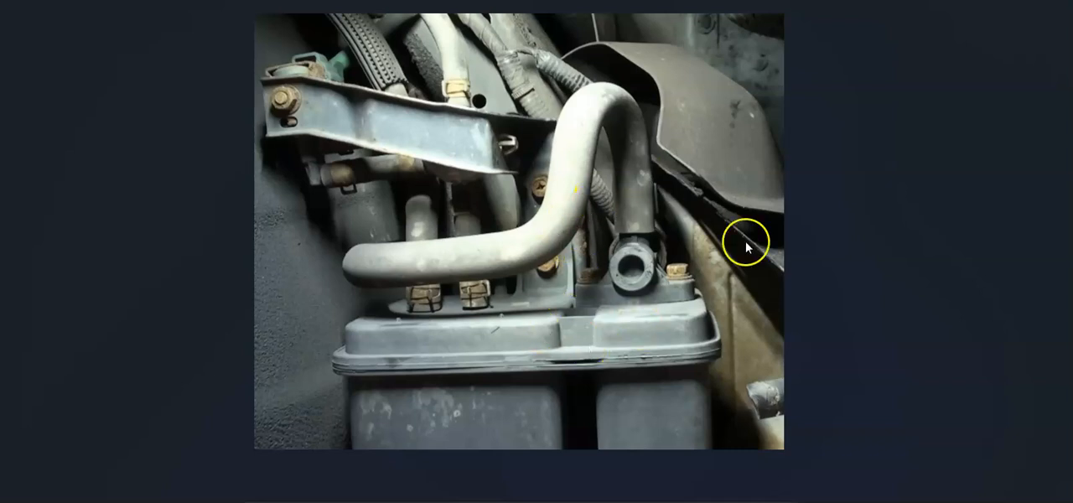
pyautogui.moveTo(584, 271)
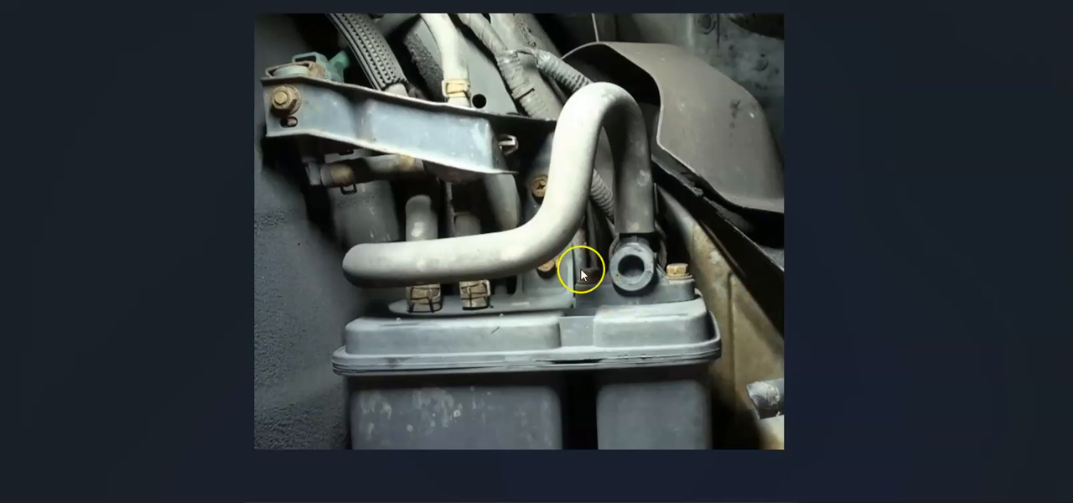
pyautogui.moveTo(490, 285)
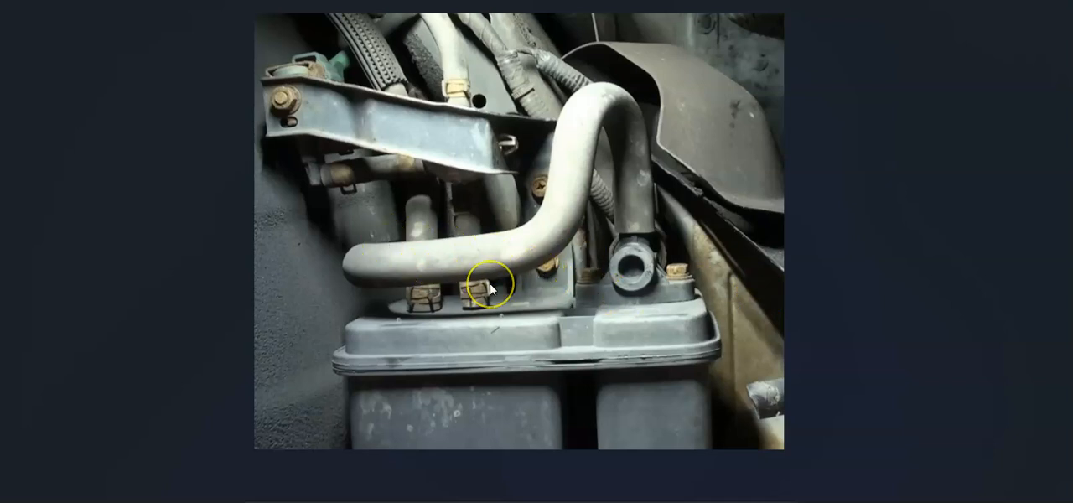
pyautogui.moveTo(577, 256)
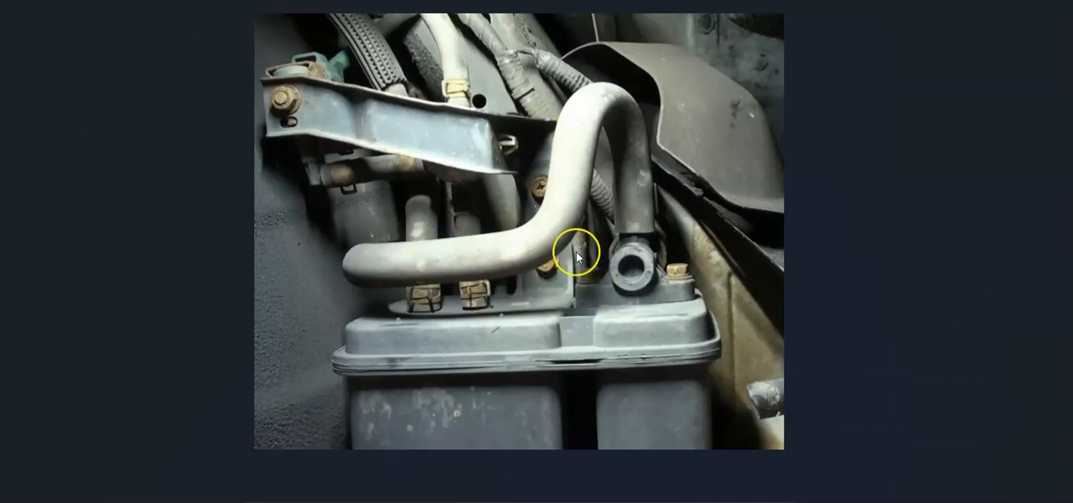
pyautogui.moveTo(590, 304)
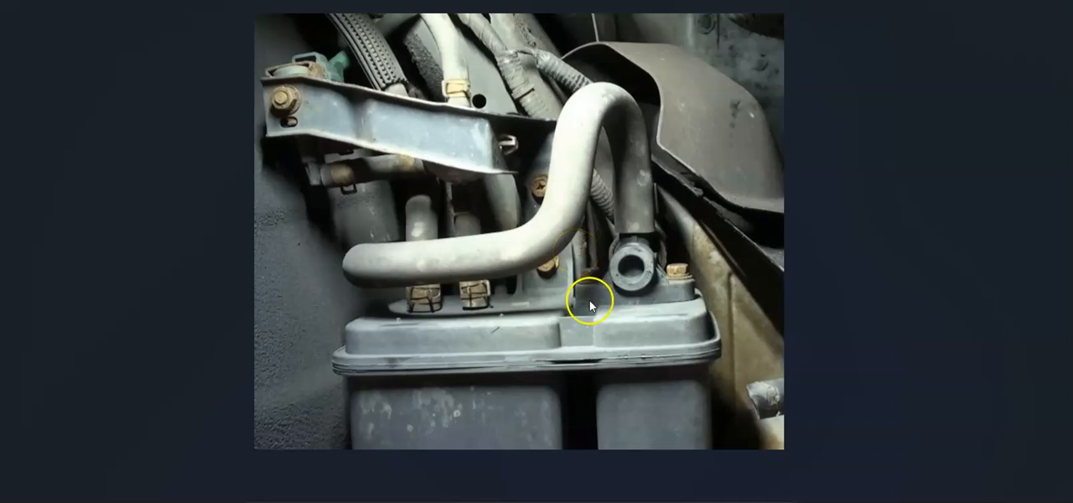
pyautogui.moveTo(587, 355)
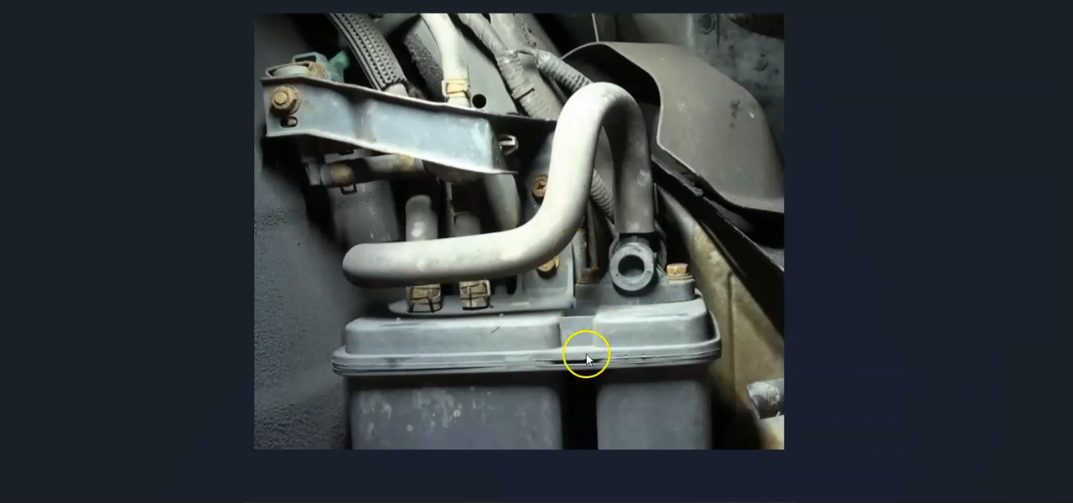
pyautogui.moveTo(674, 218)
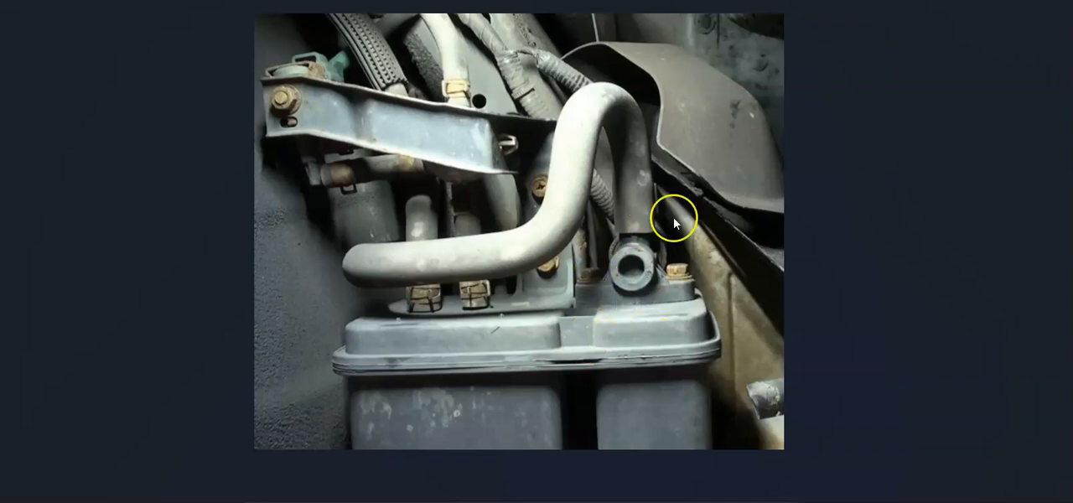
pyautogui.moveTo(634, 350)
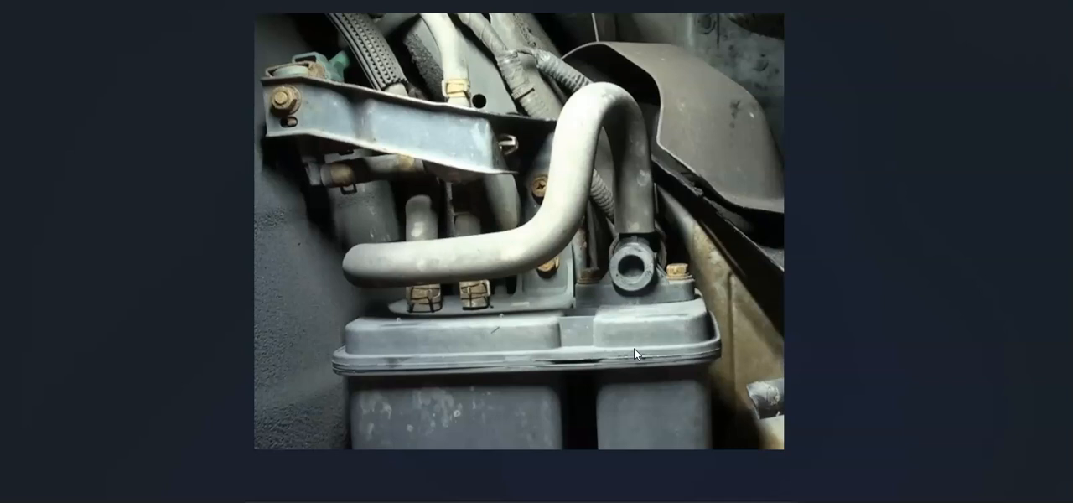
pyautogui.moveTo(688, 272)
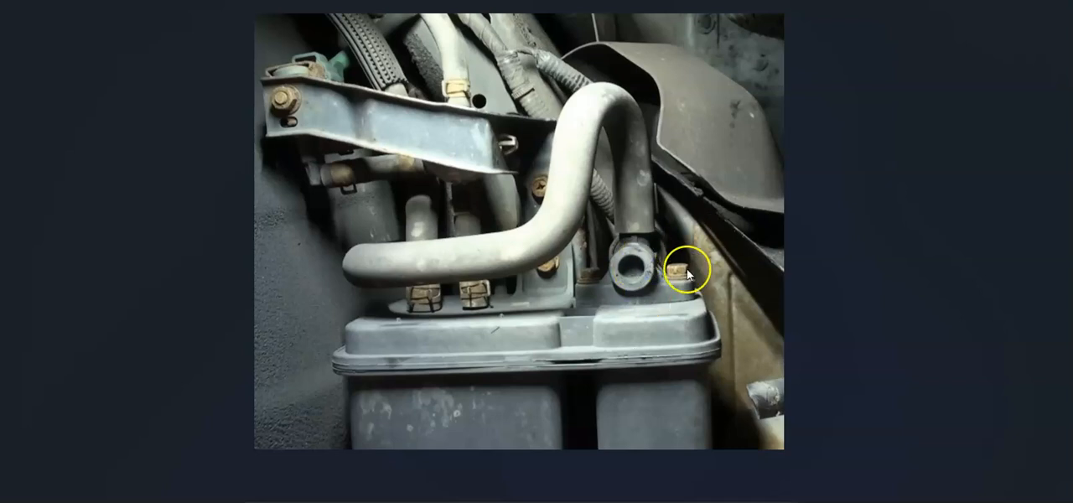
pyautogui.moveTo(624, 342)
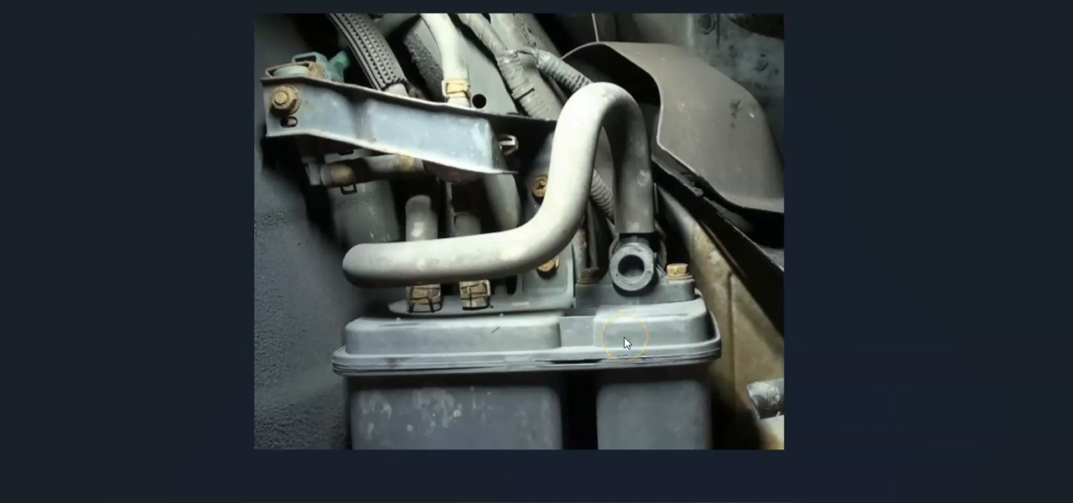
pyautogui.moveTo(627, 322)
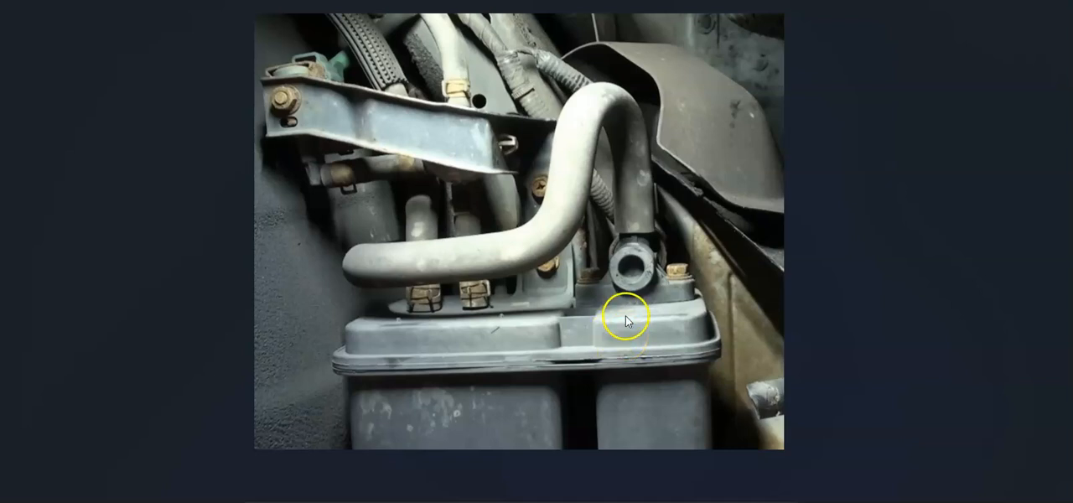
pyautogui.moveTo(648, 248)
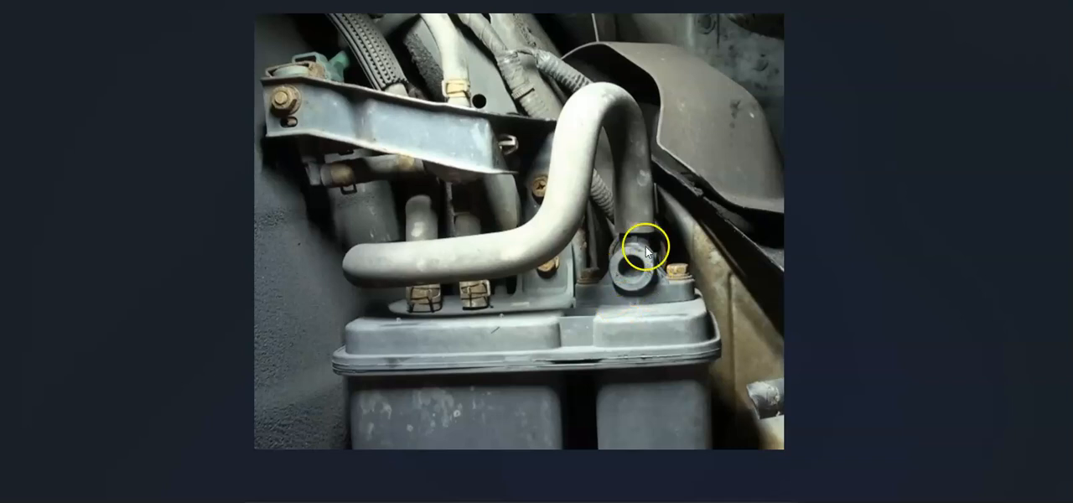
pyautogui.moveTo(677, 325)
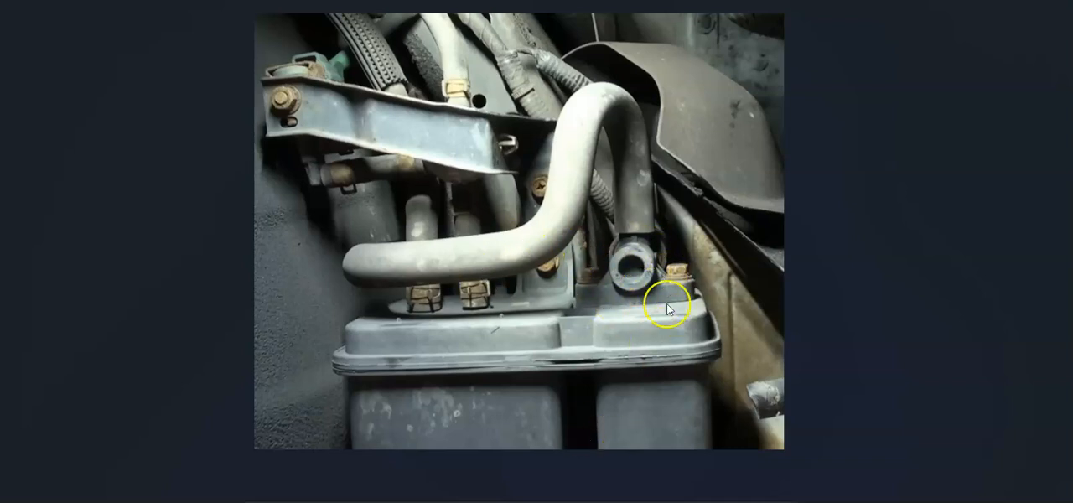
pyautogui.moveTo(631, 312)
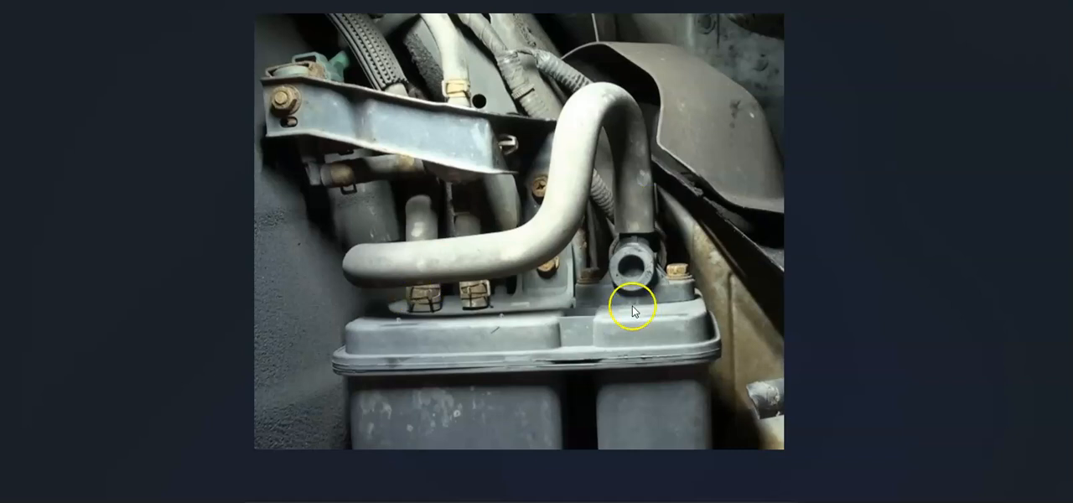
pyautogui.moveTo(608, 352)
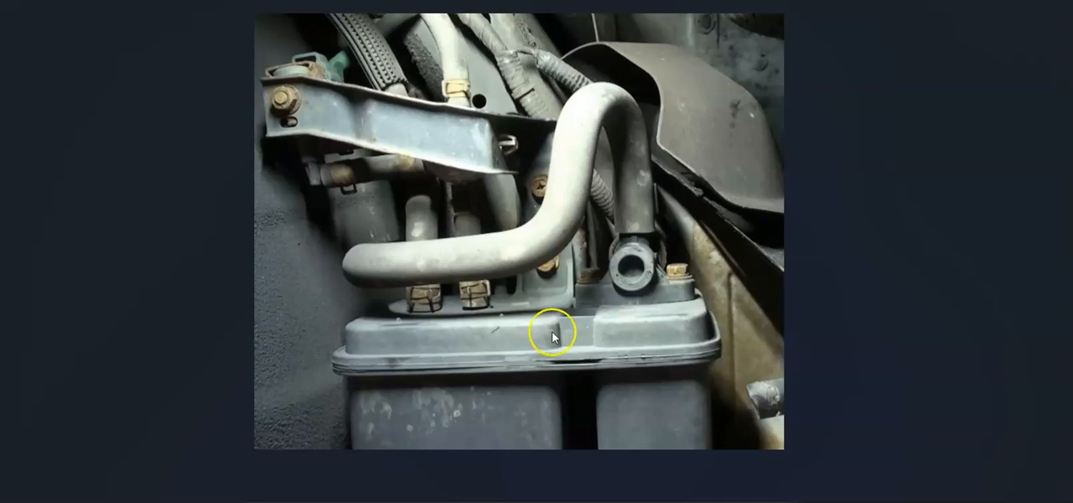
pyautogui.moveTo(600, 374)
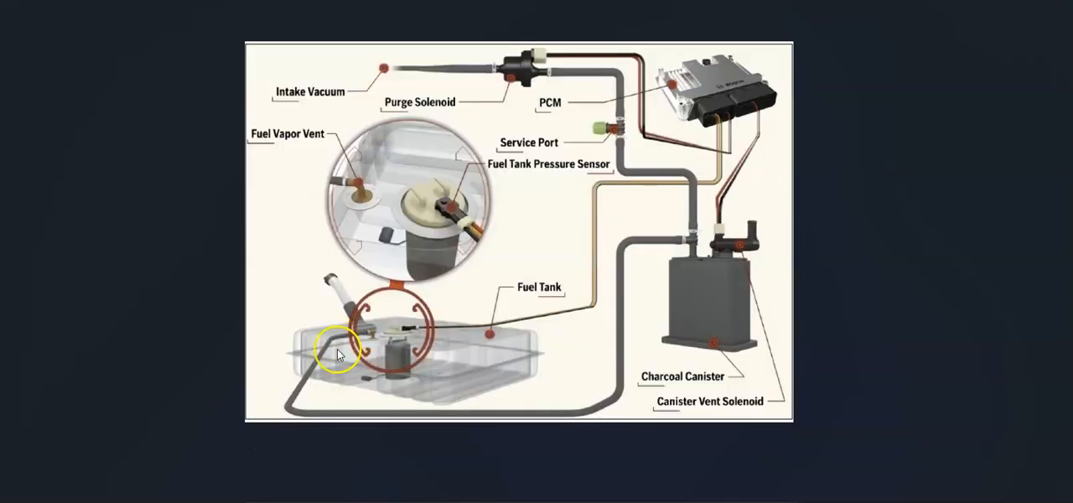
pyautogui.moveTo(679, 255)
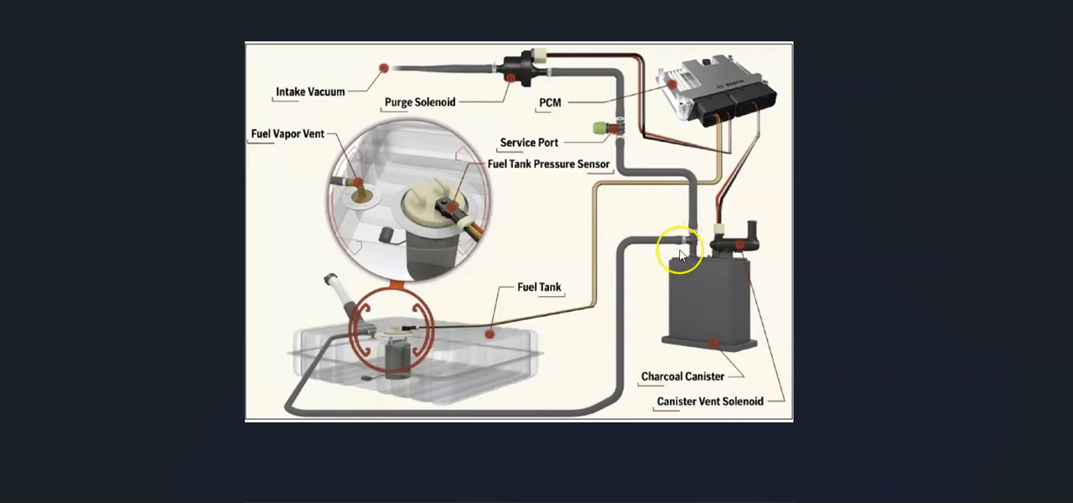
pyautogui.moveTo(612, 235)
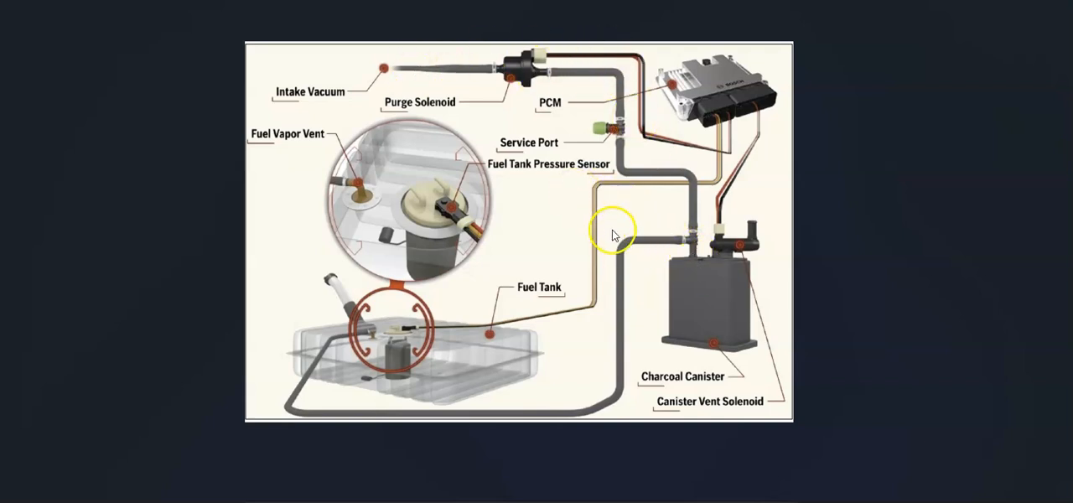
pyautogui.moveTo(560, 369)
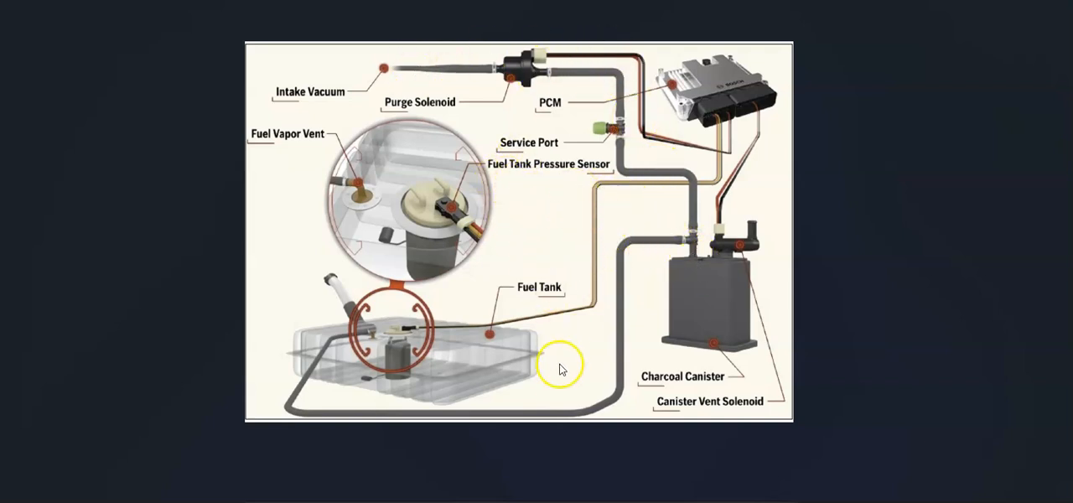
pyautogui.moveTo(584, 195)
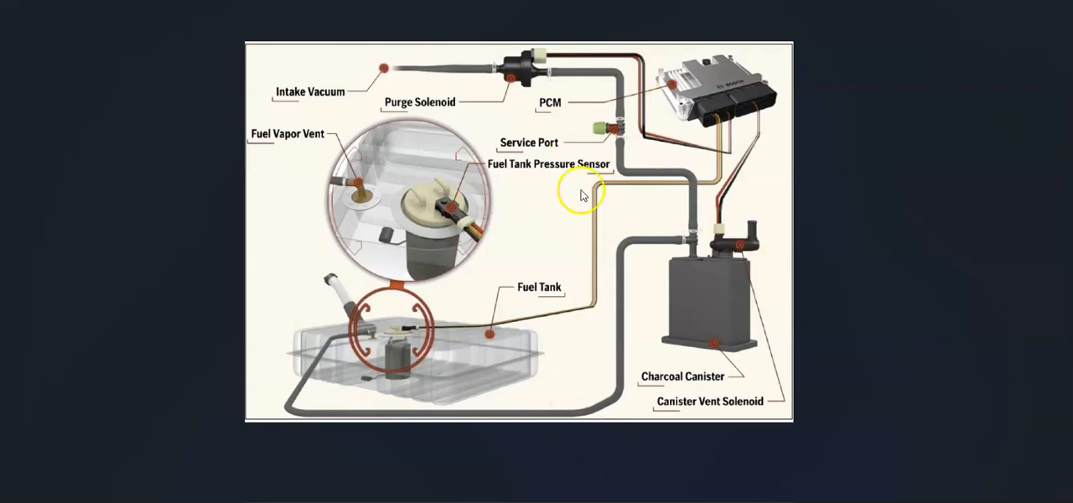
pyautogui.moveTo(547, 235)
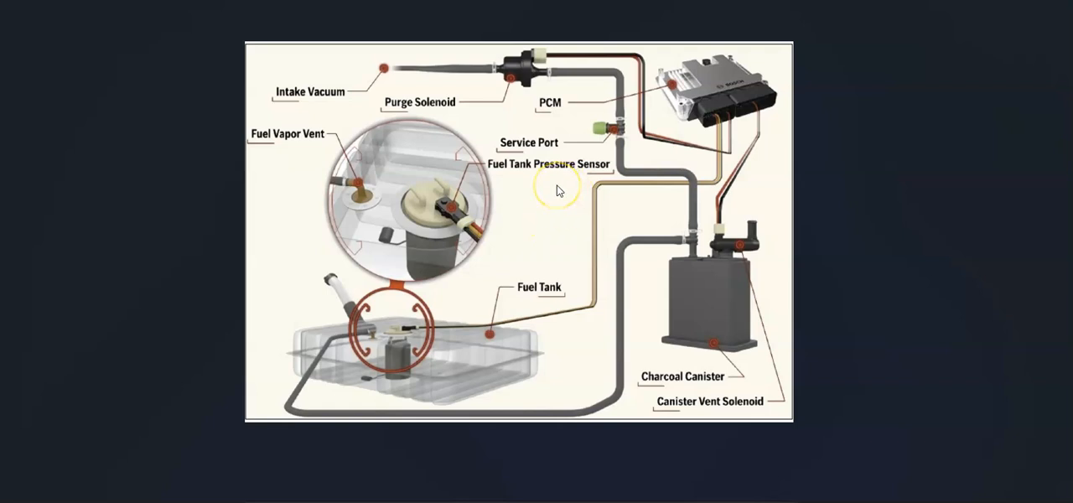
pyautogui.moveTo(447, 216)
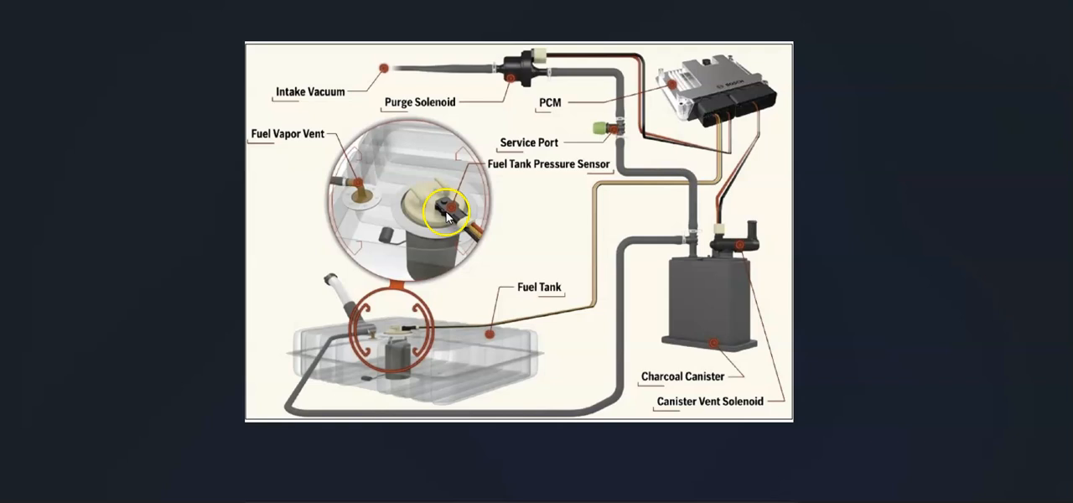
pyautogui.moveTo(708, 325)
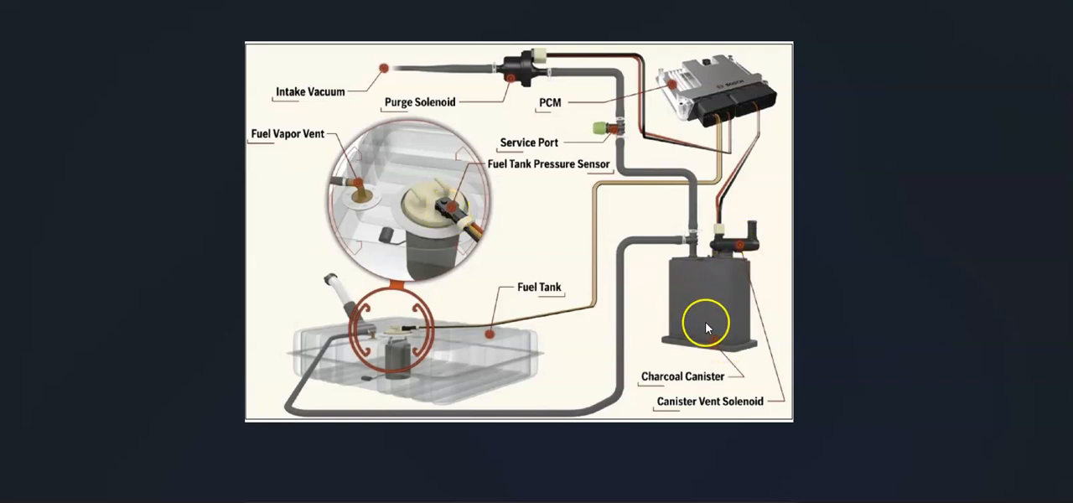
pyautogui.moveTo(696, 304)
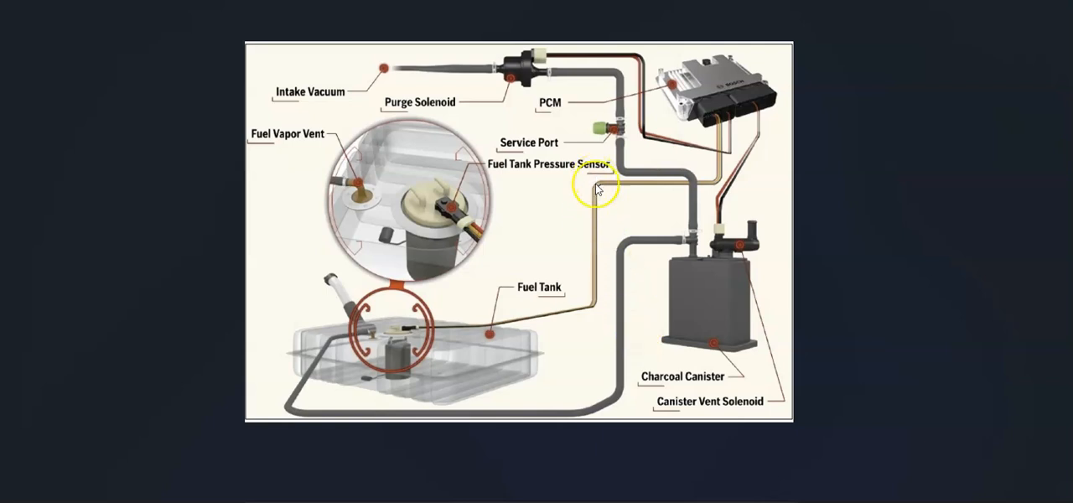
pyautogui.moveTo(543, 427)
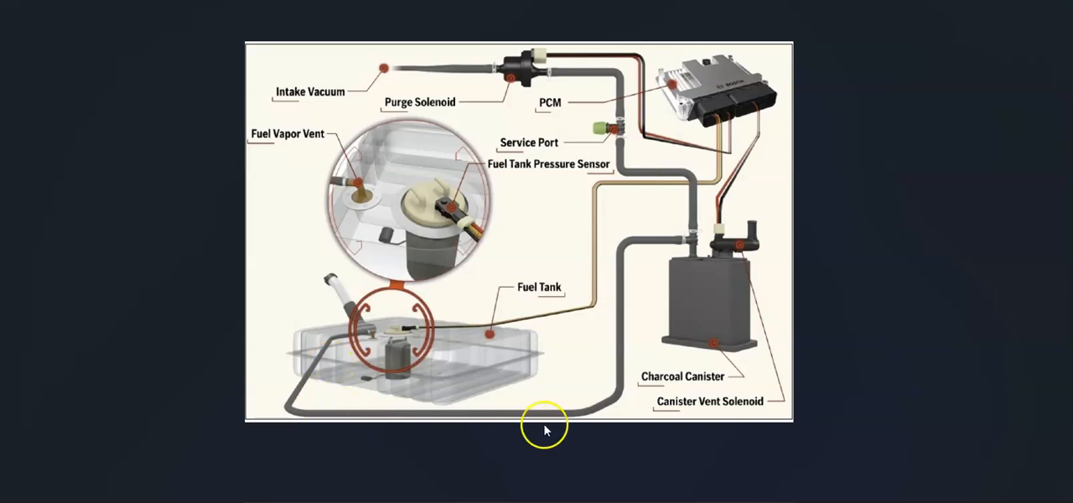
pyautogui.moveTo(622, 70)
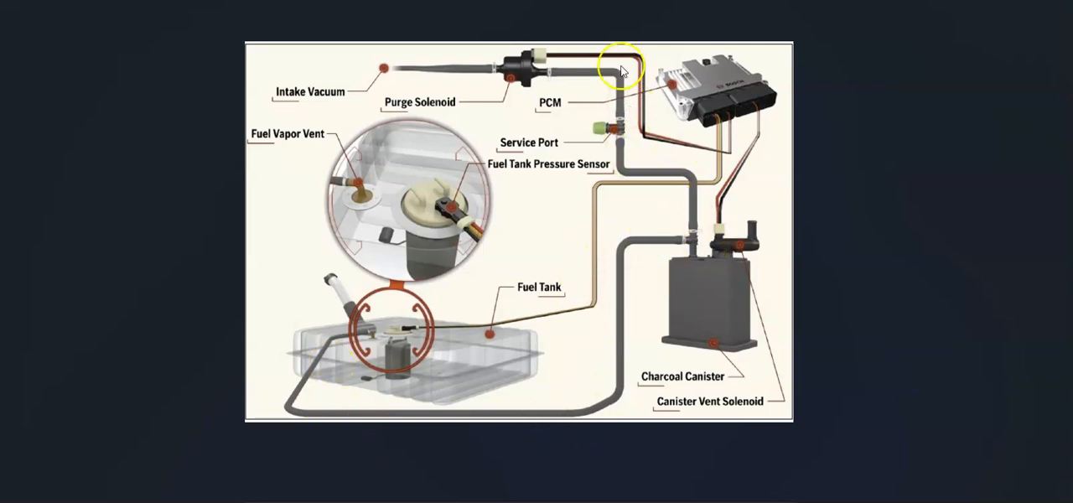
pyautogui.moveTo(599, 306)
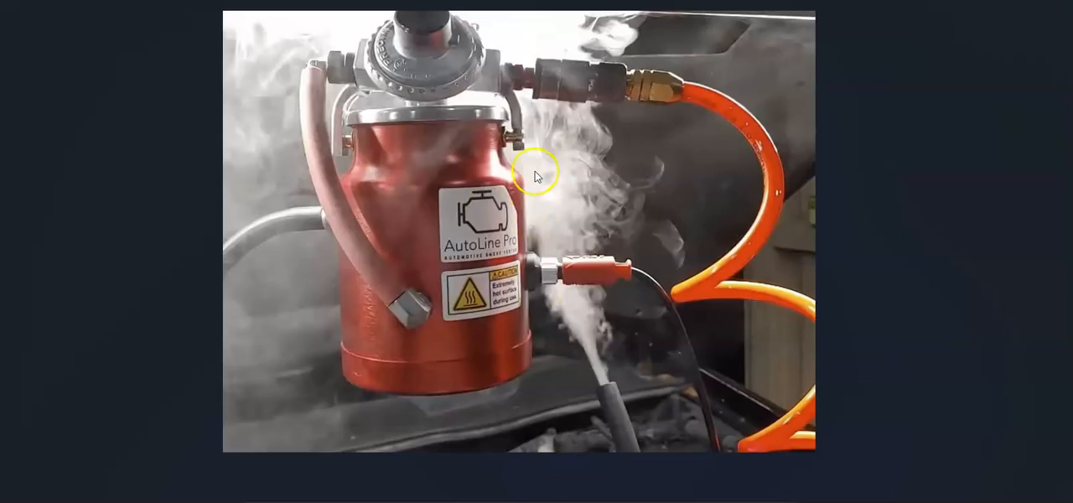
pyautogui.moveTo(845, 334)
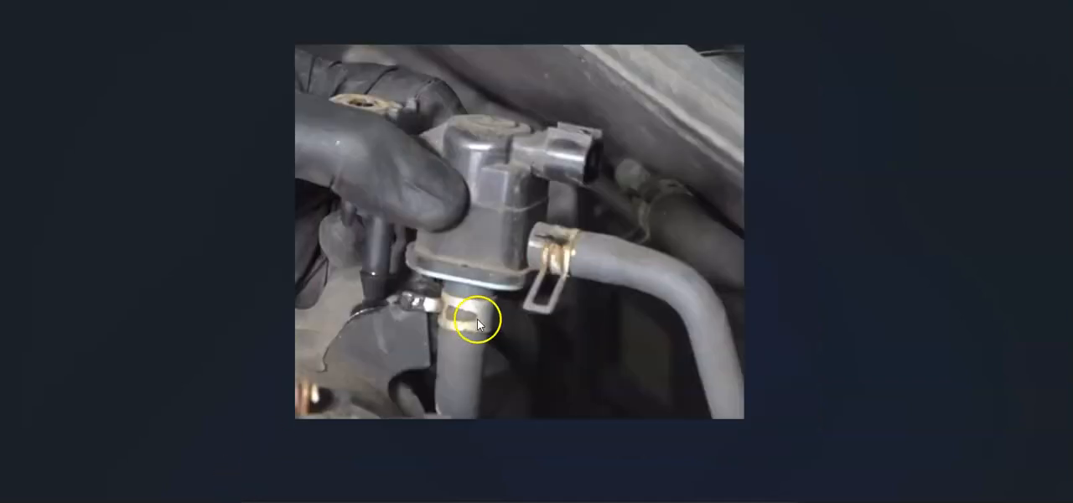
pyautogui.moveTo(507, 260)
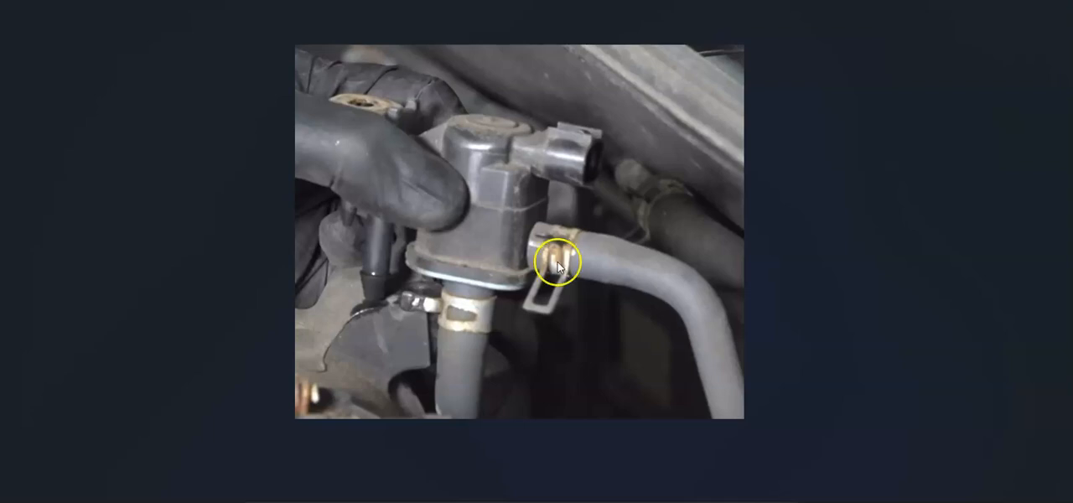
pyautogui.moveTo(595, 255)
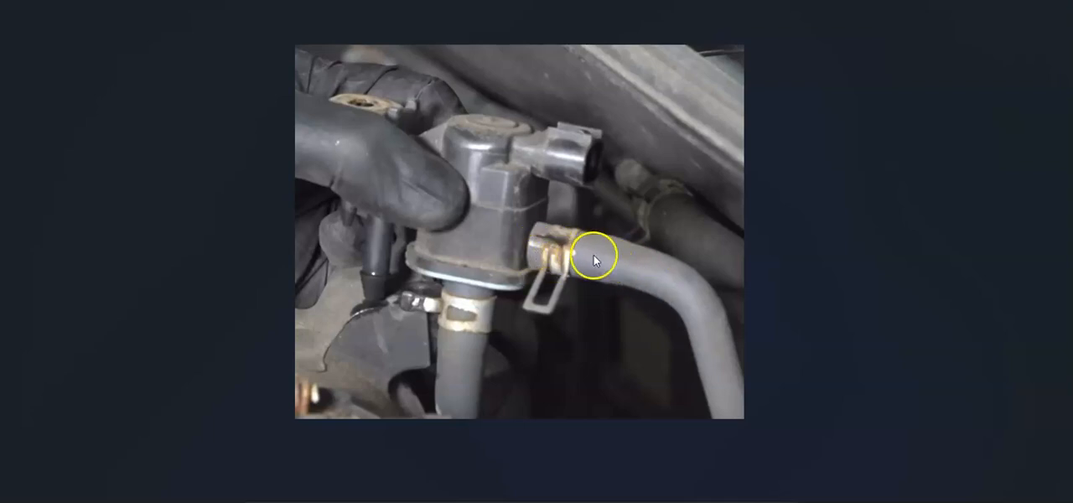
pyautogui.moveTo(467, 353)
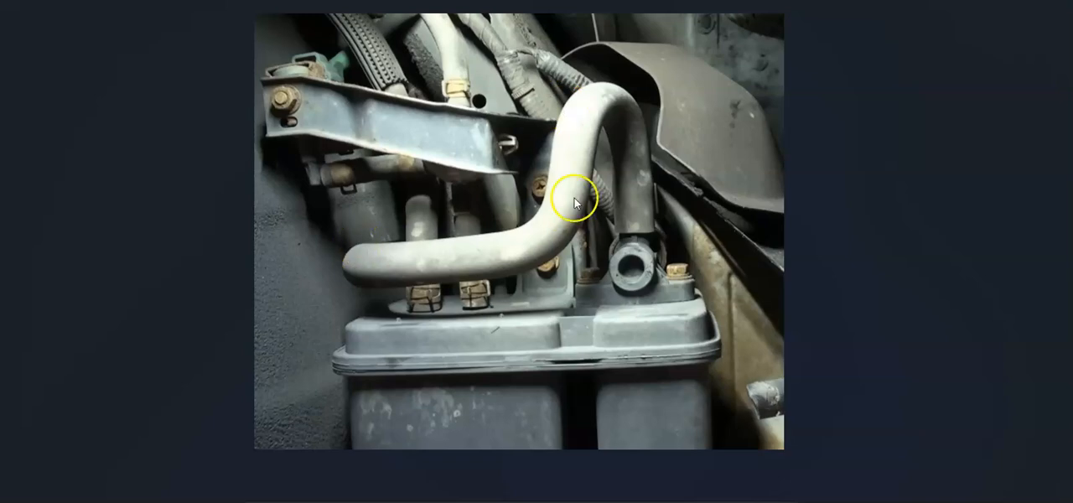
pyautogui.moveTo(445, 278)
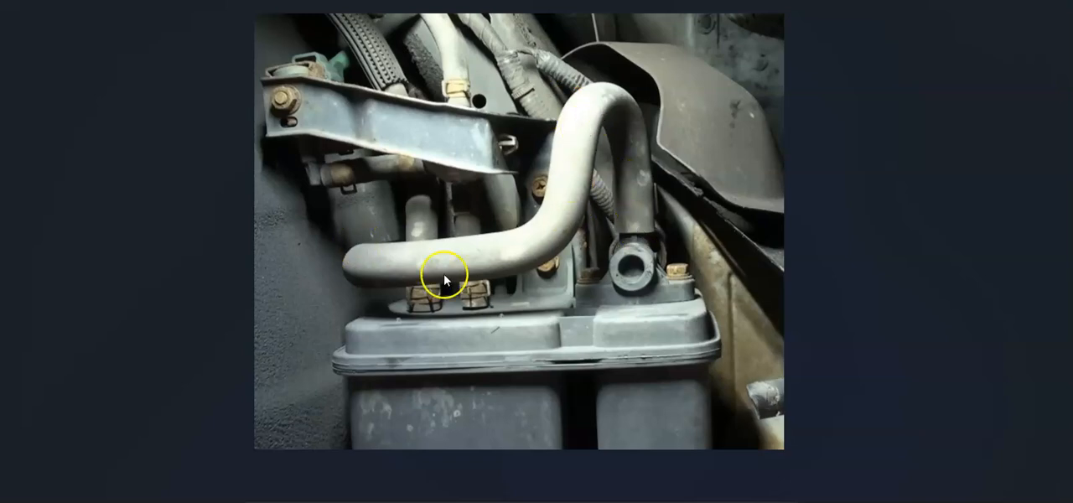